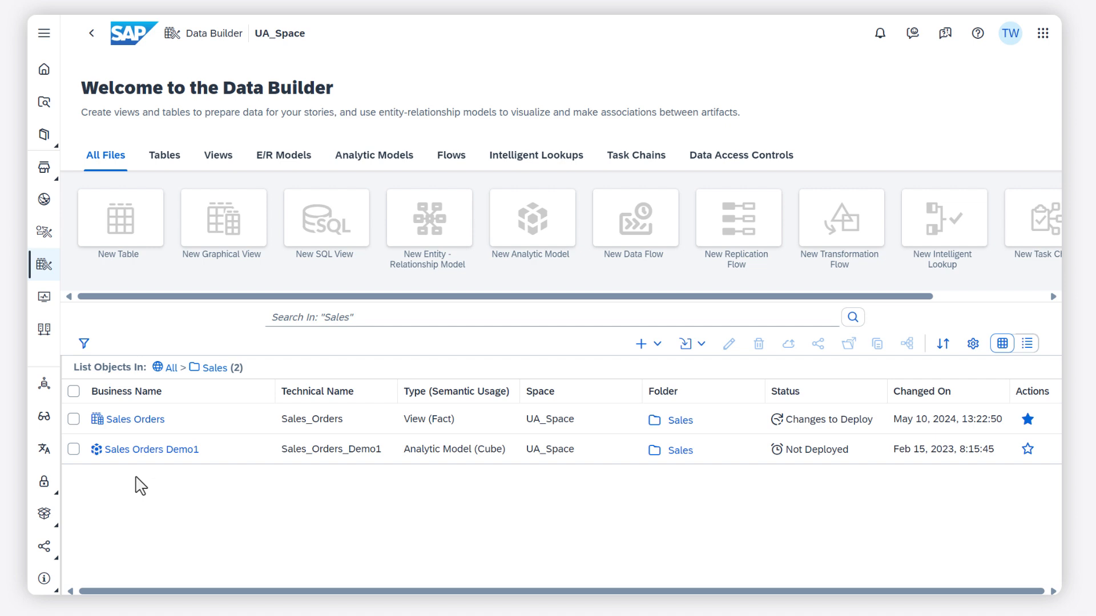
{"action": "mouse_move", "coordinate": [130, 427]}
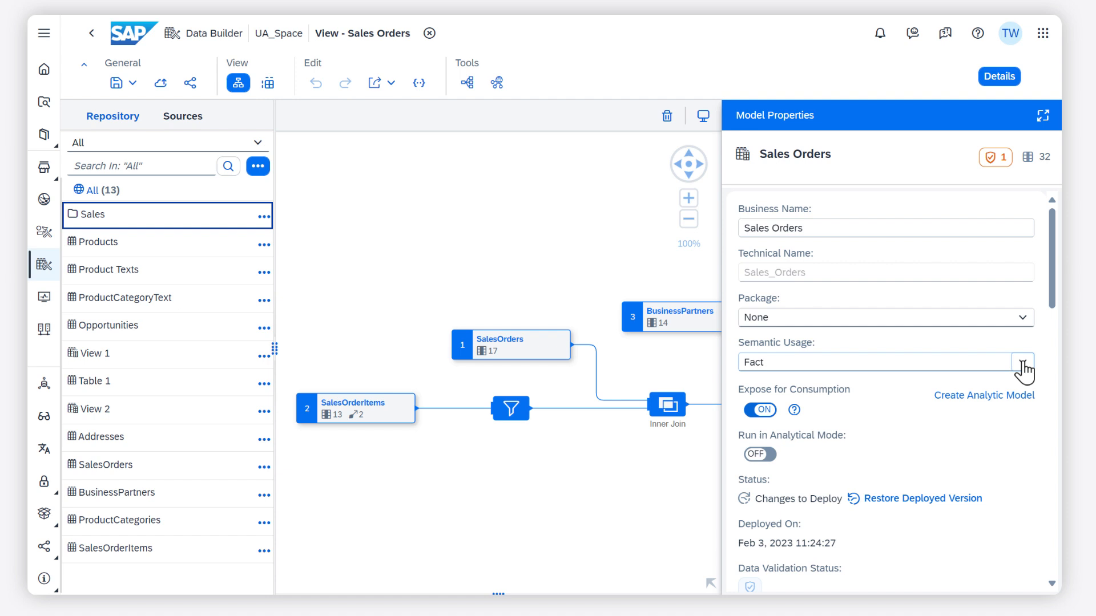
{"action": "left_click", "coordinate": [1025, 364]}
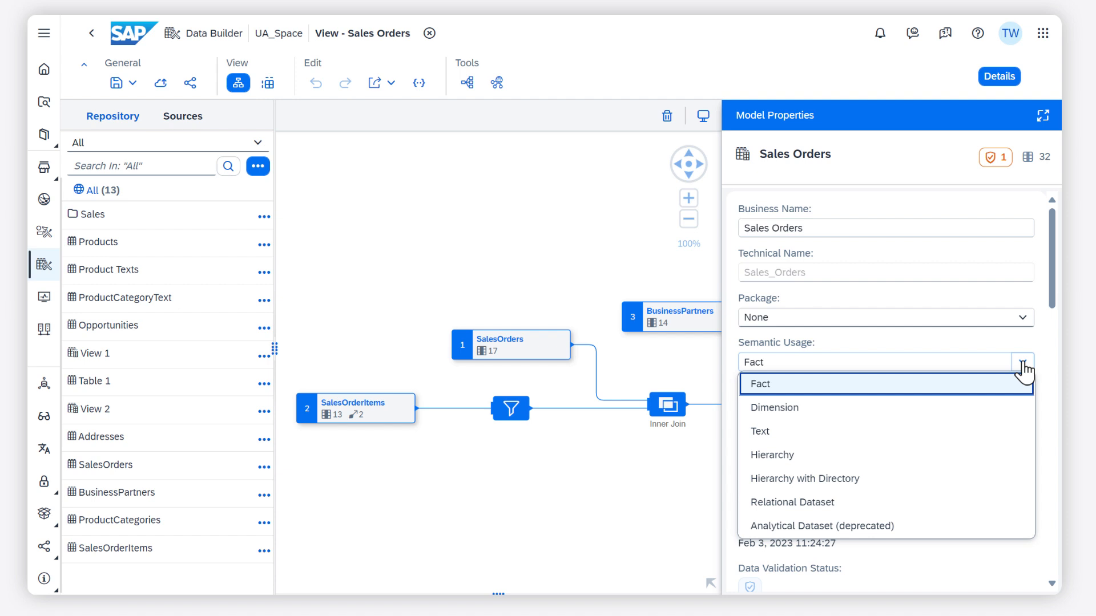
{"action": "left_click", "coordinate": [760, 384]}
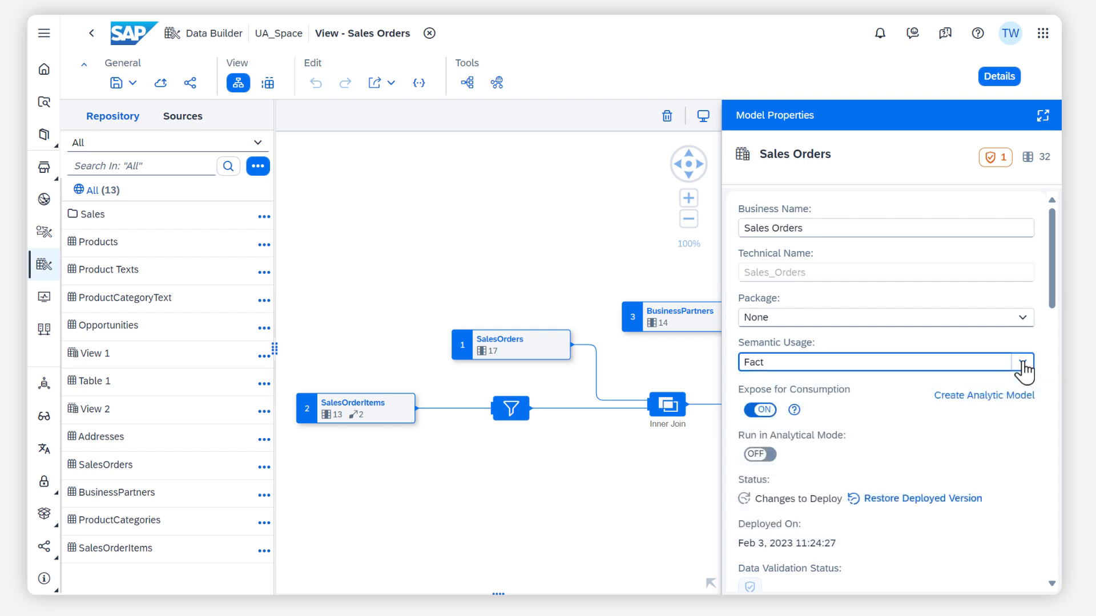
{"action": "scroll", "scroll_direction": "down", "scroll_amount": 3}
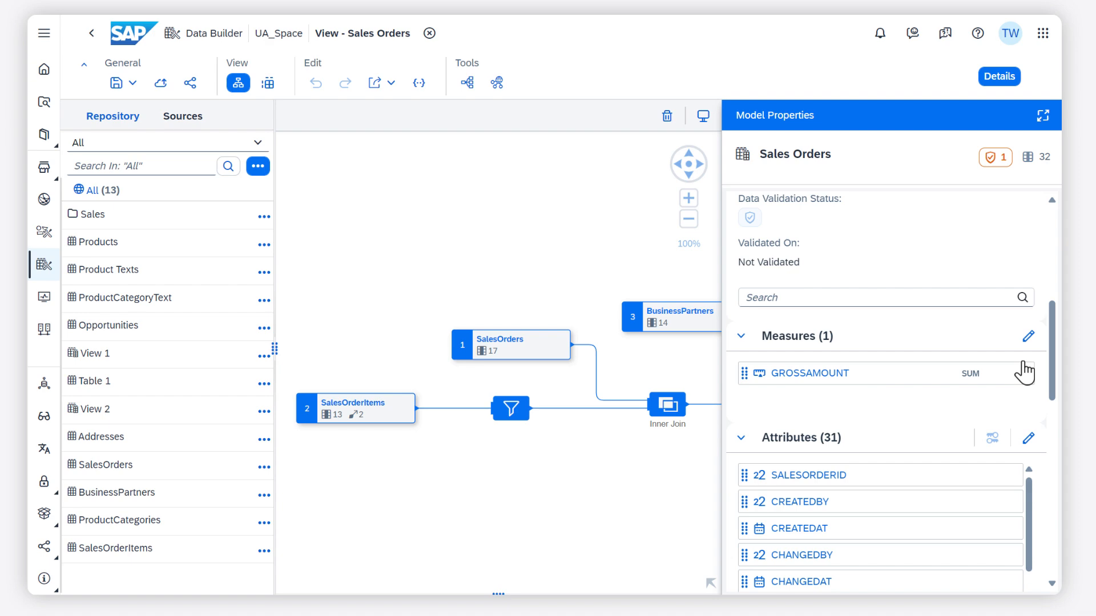
{"action": "left_click", "coordinate": [429, 33]}
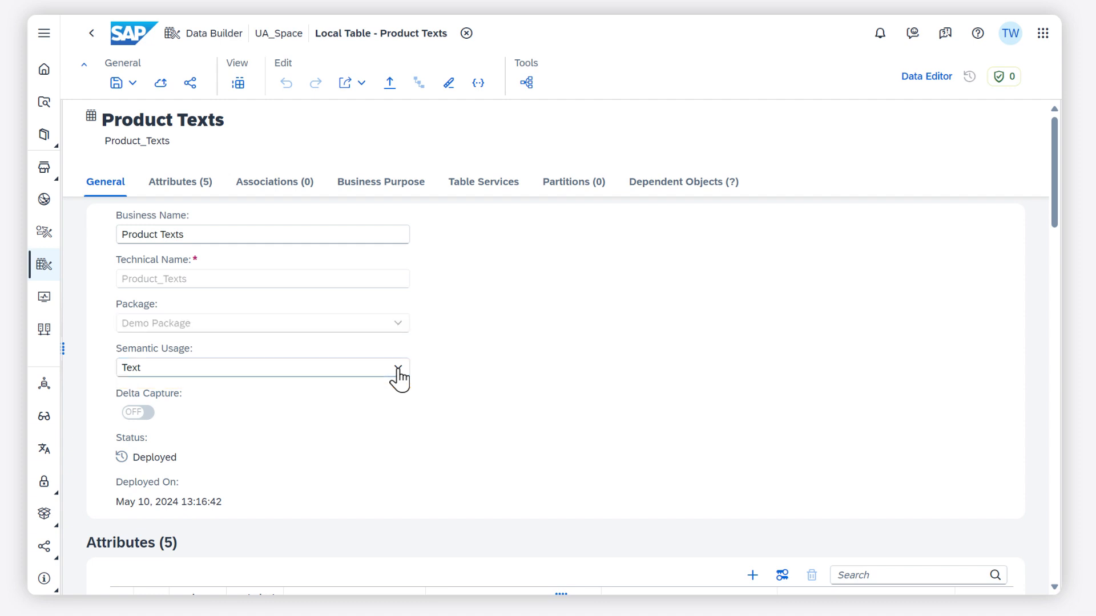
- Scroll from Product Texts' Semantic Usage down to its Attributes with language and text semantic types
{"action": "scroll", "scroll_direction": "down", "scroll_amount": 3}
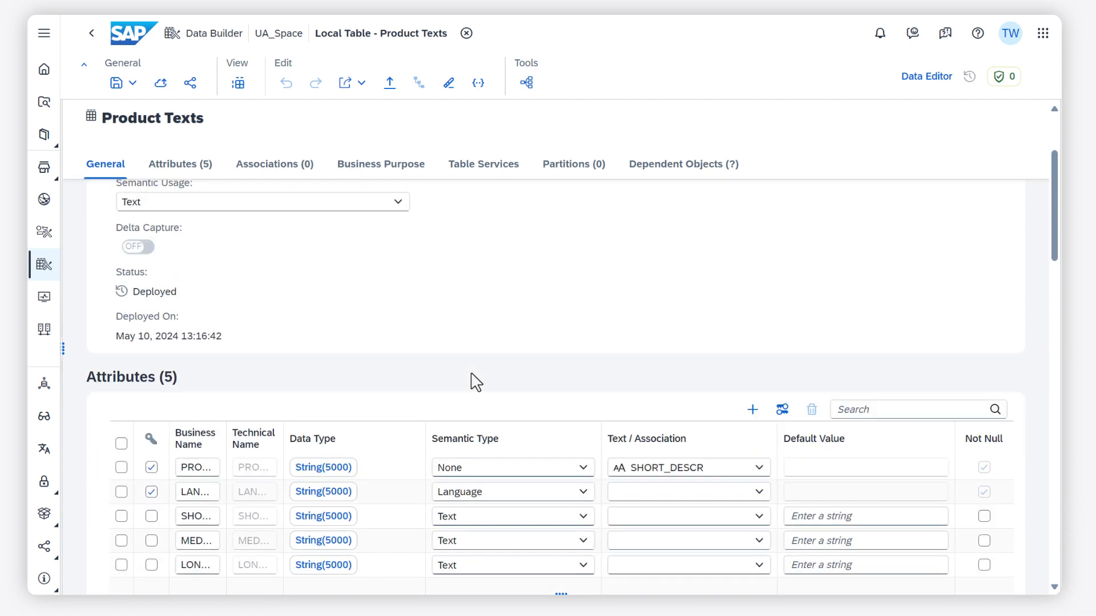
{"action": "scroll", "scroll_direction": "down", "scroll_amount": 3}
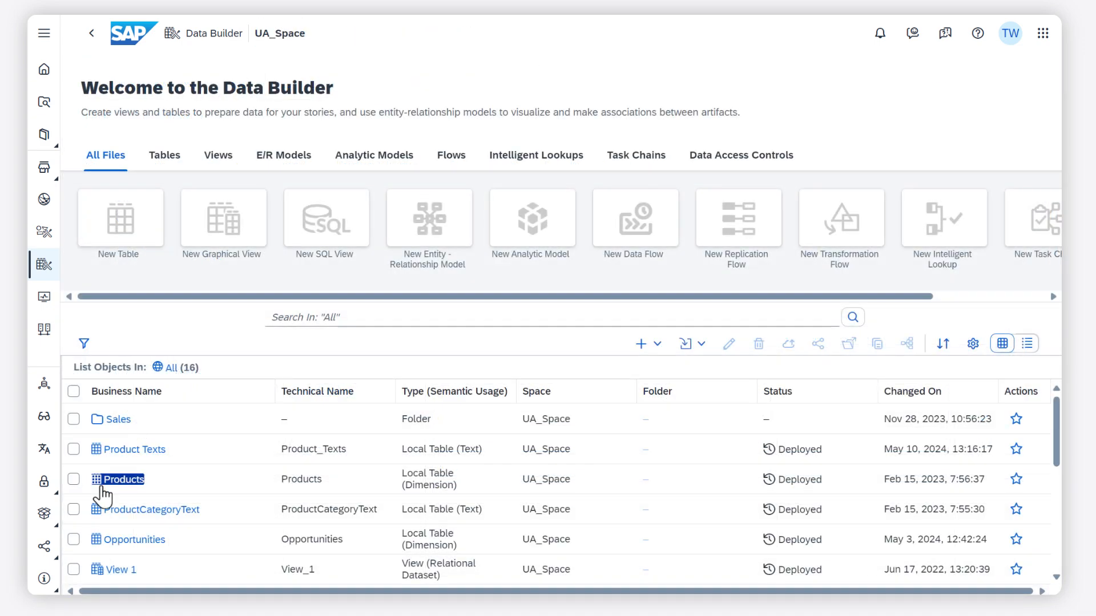
- Open the Products local table and review its Dimension usage and attribute associations to product texts
{"action": "double_click", "coordinate": [116, 480]}
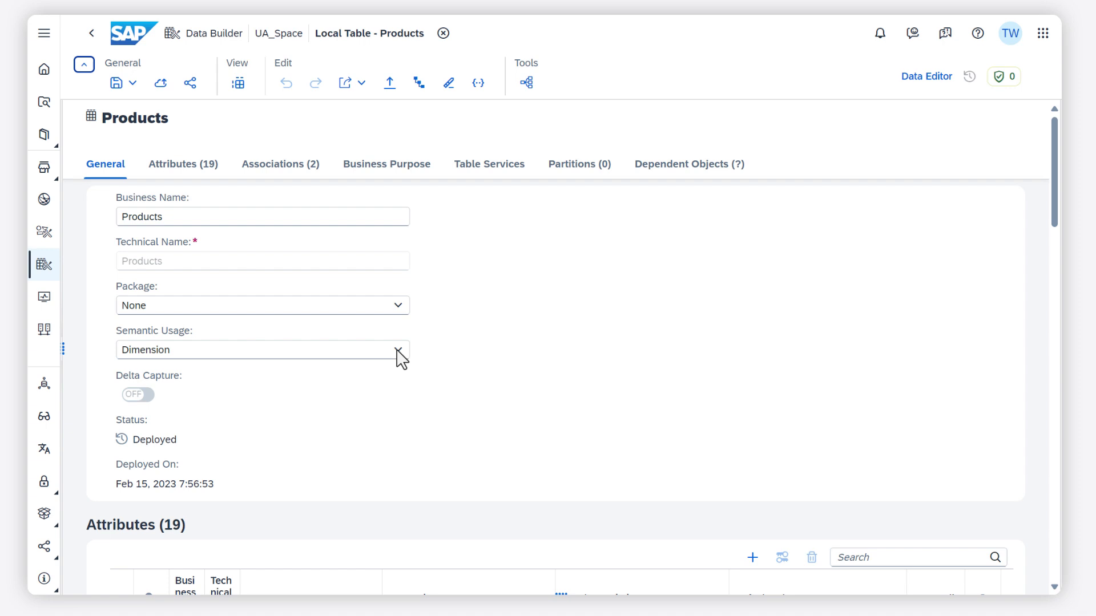
{"action": "scroll", "scroll_direction": "down", "scroll_amount": 3}
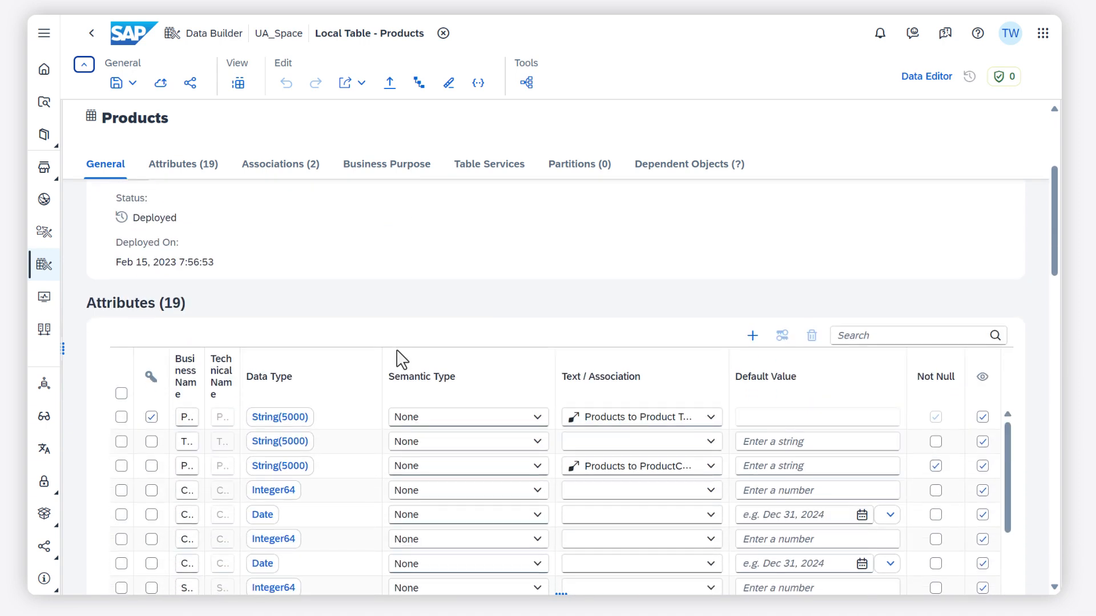
{"action": "scroll", "scroll_direction": "down", "scroll_amount": 3}
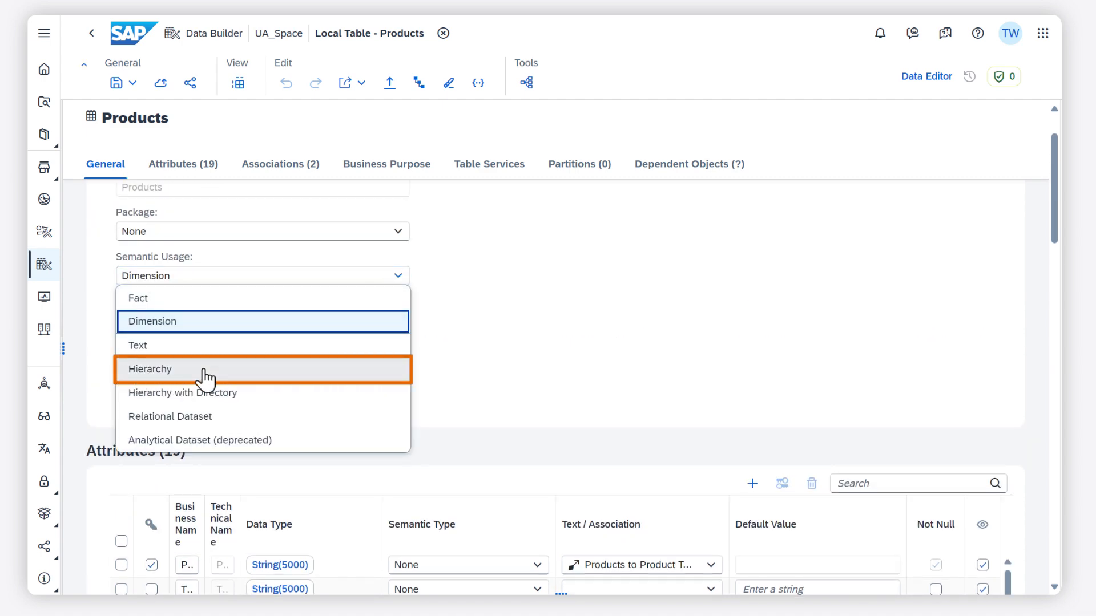
- Set Products' Semantic Usage to Hierarchy with PRODCATEGORYID as the parent-child hierarchy parent
{"action": "left_click", "coordinate": [149, 370]}
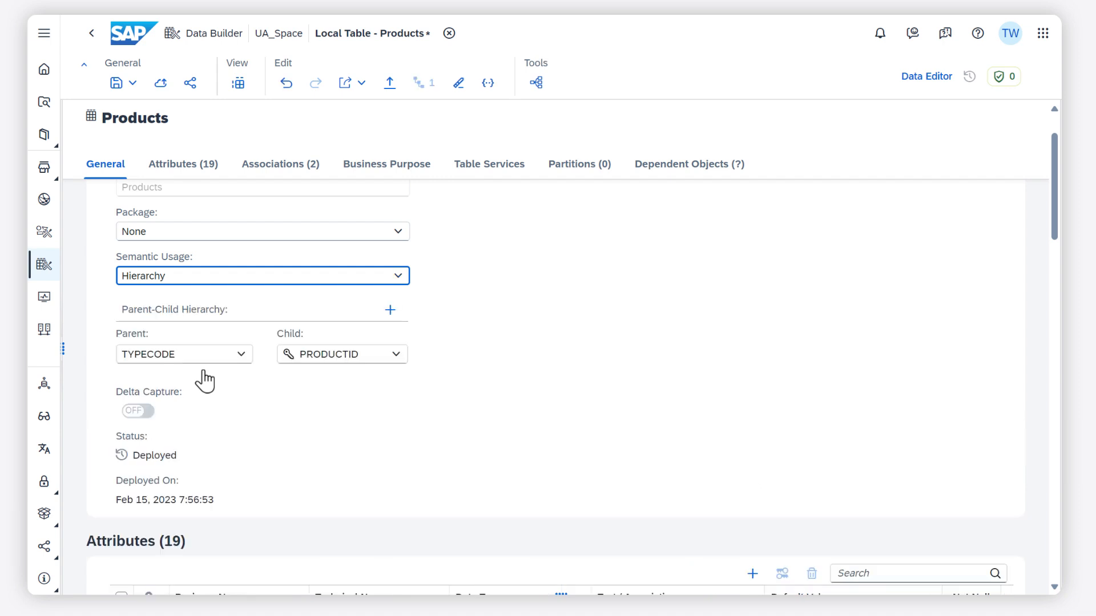
{"action": "left_click", "coordinate": [184, 354]}
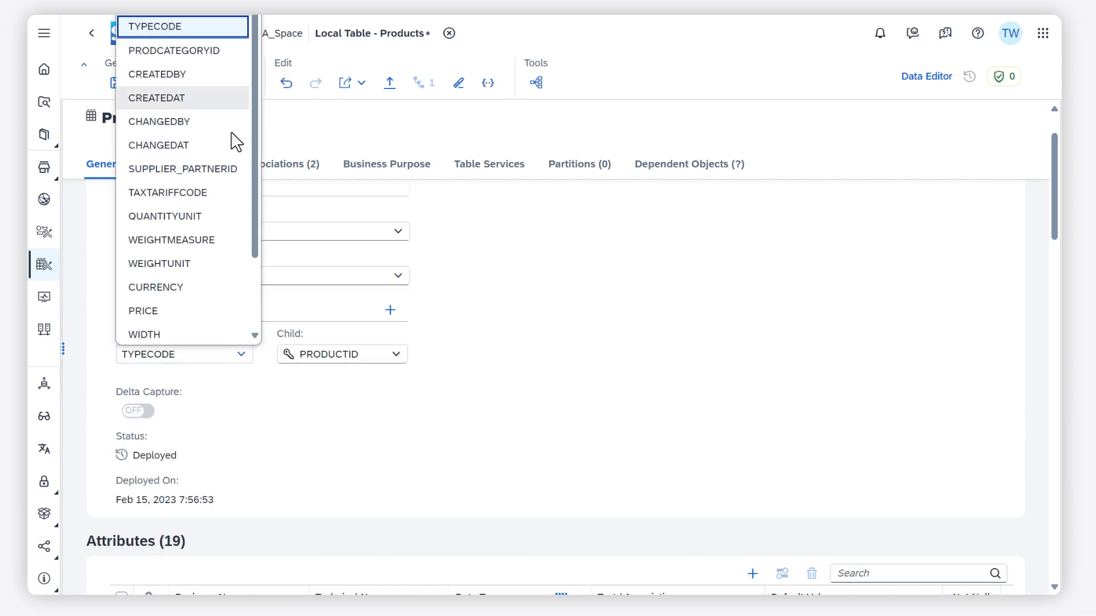
{"action": "left_click", "coordinate": [173, 51]}
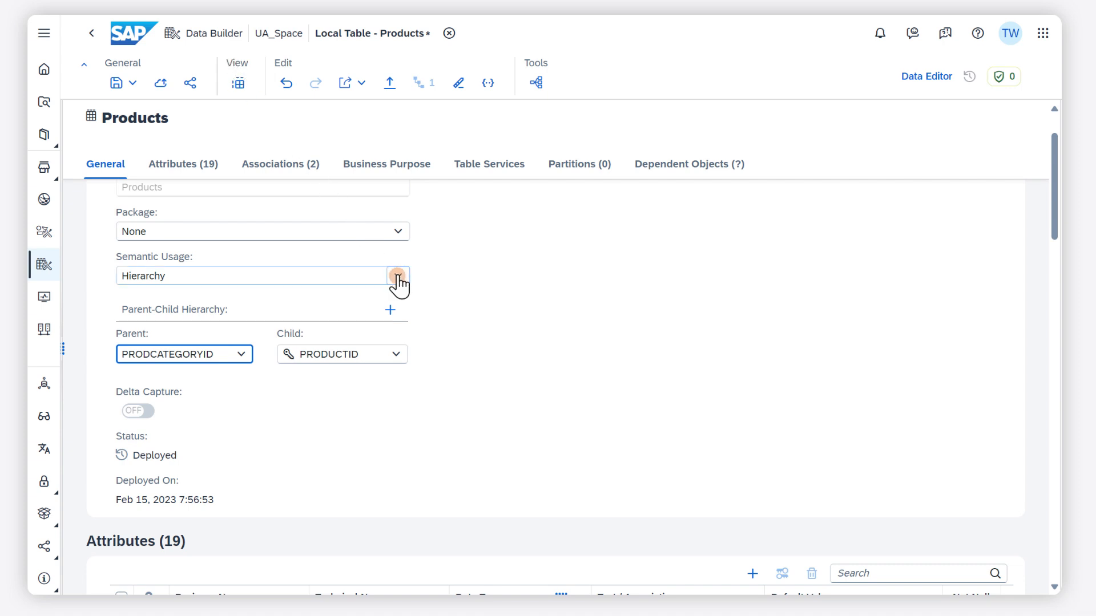
{"action": "left_click", "coordinate": [397, 275]}
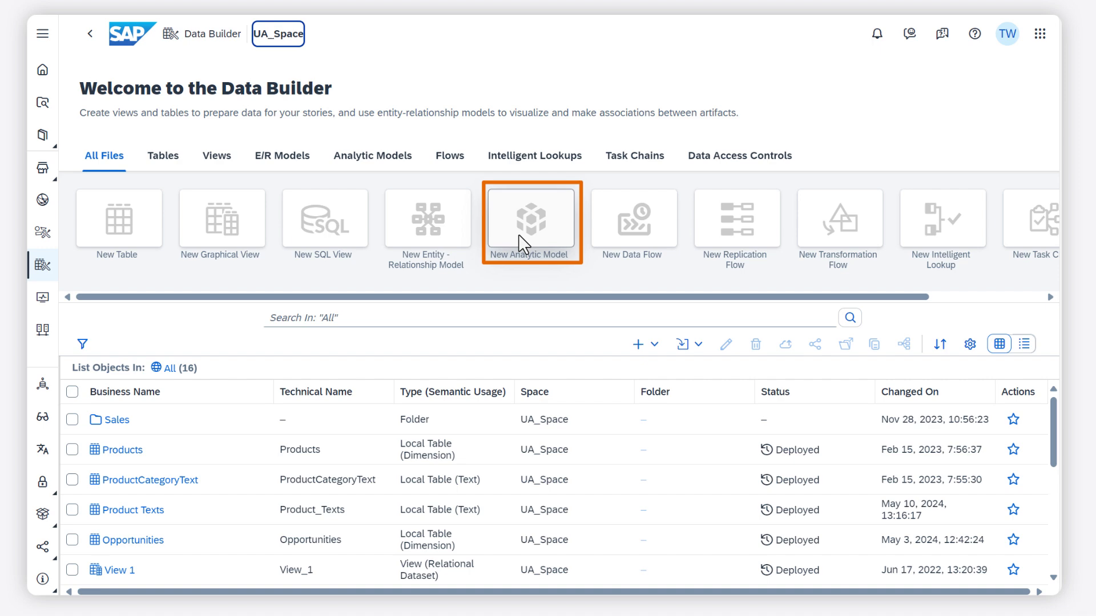
- Start a New Analytic Model from the Data Builder start page
{"action": "left_click", "coordinate": [531, 221]}
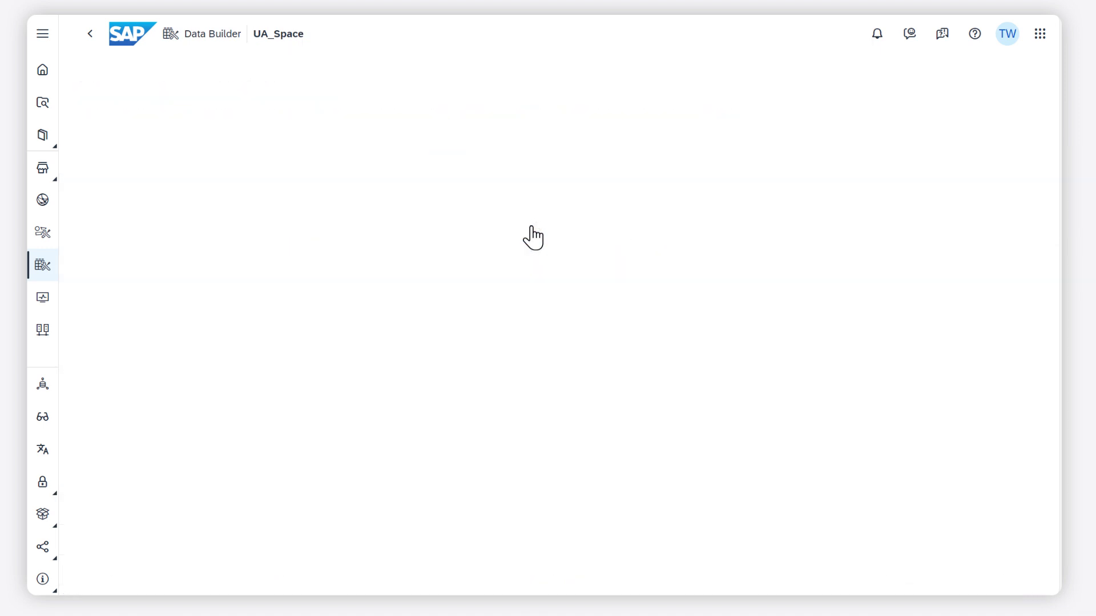